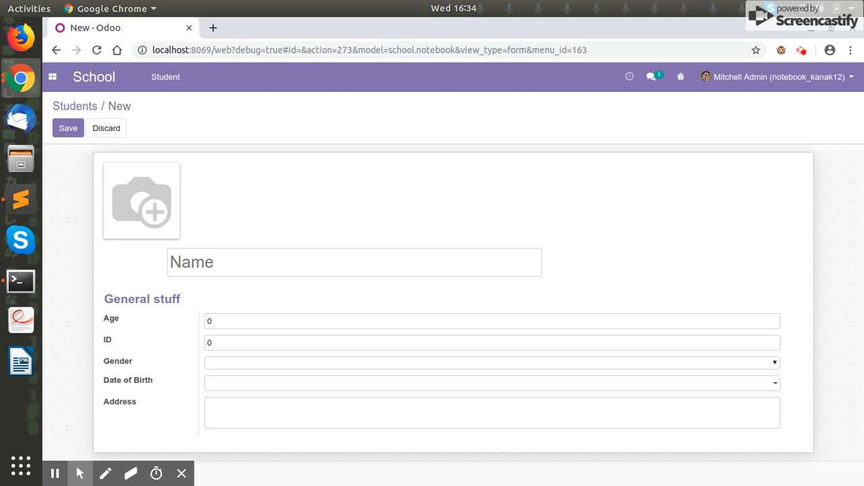
mouse_move(224, 227)
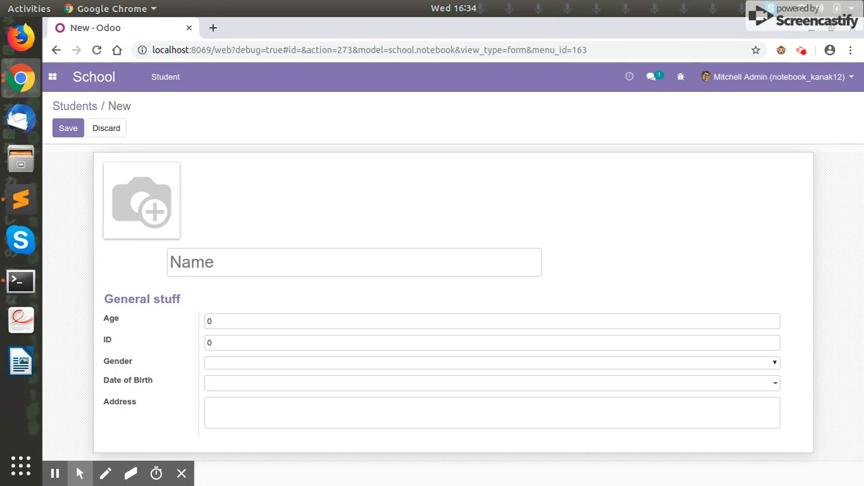
mouse_move(266, 232)
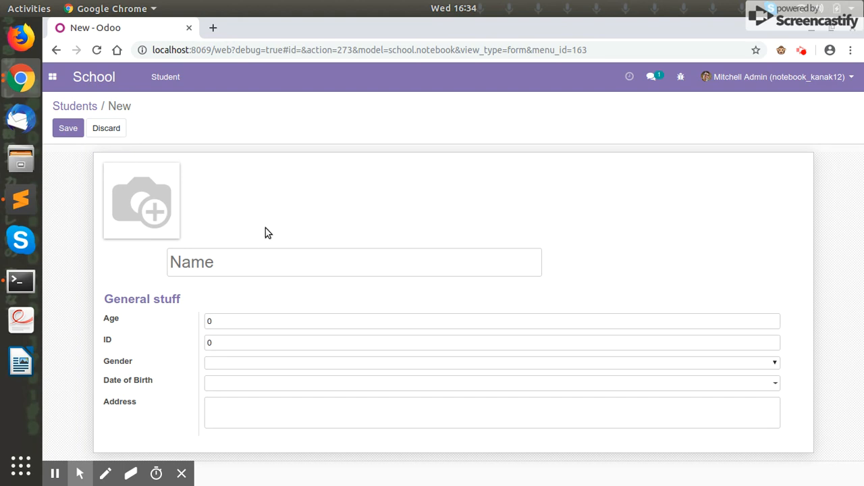
mouse_move(259, 143)
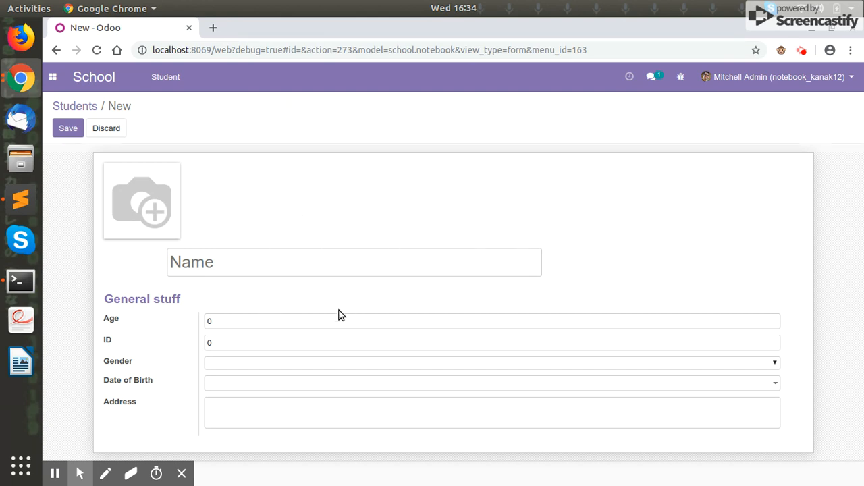
mouse_move(348, 214)
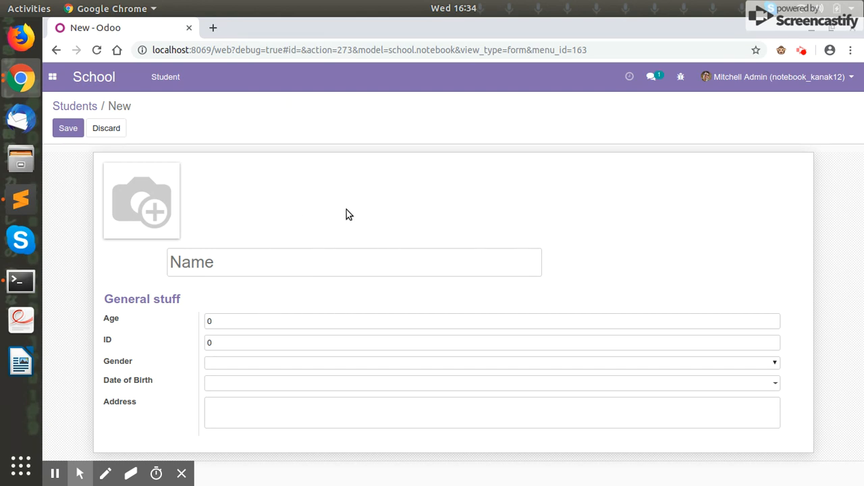
mouse_move(282, 308)
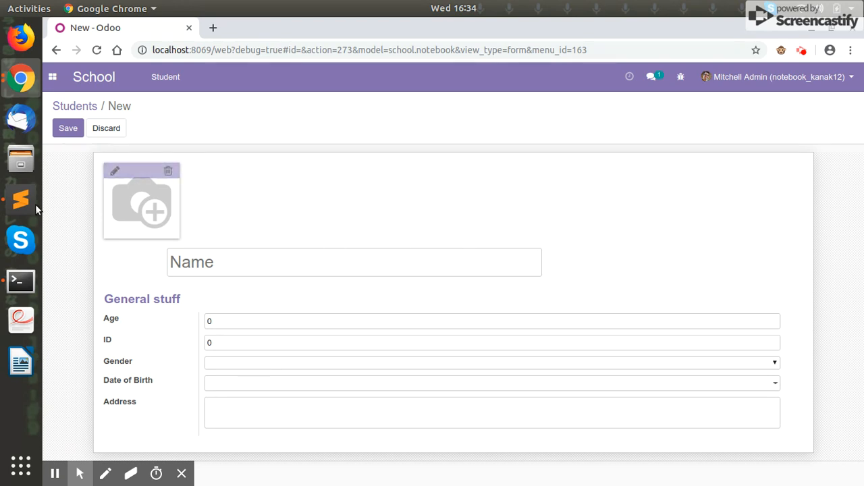
Step: In school.xml, start a <notebook> with a <page string="Teacher Info"> inside the student form
left_click(20, 200)
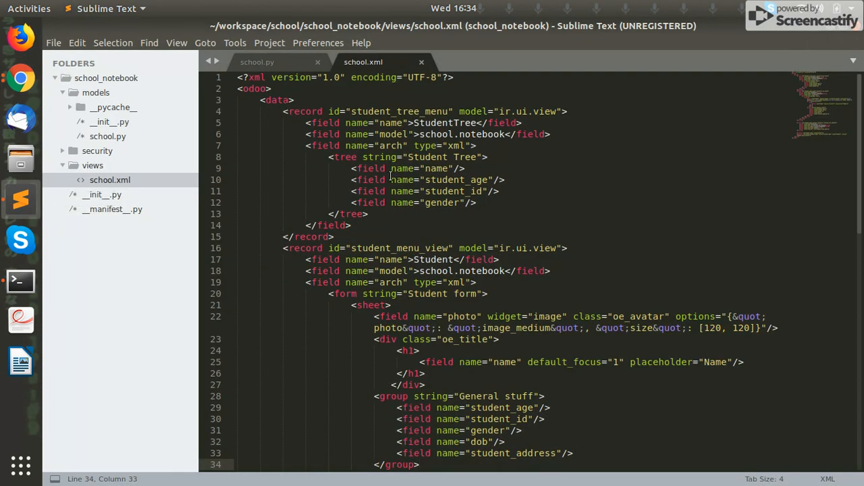
left_click(257, 62)
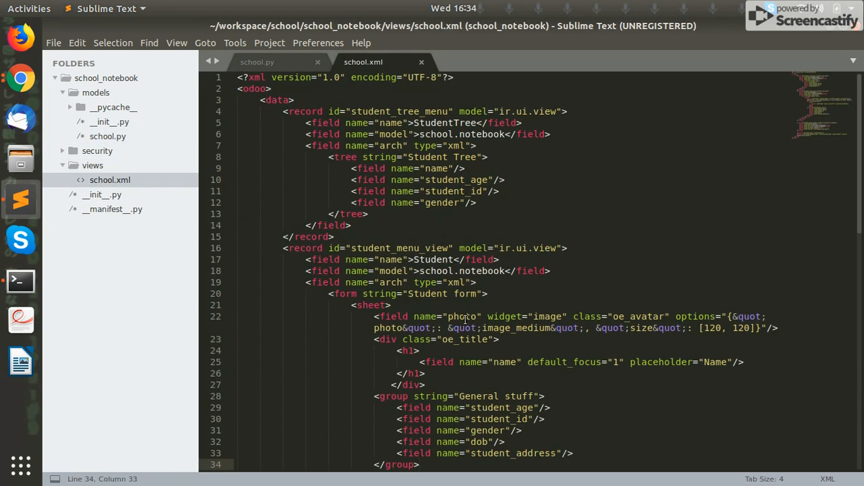
scroll("down", 3)
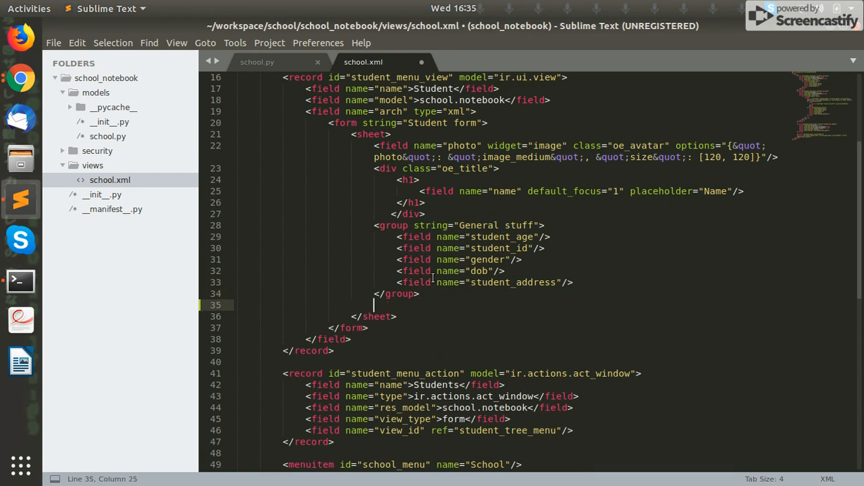
type("<note")
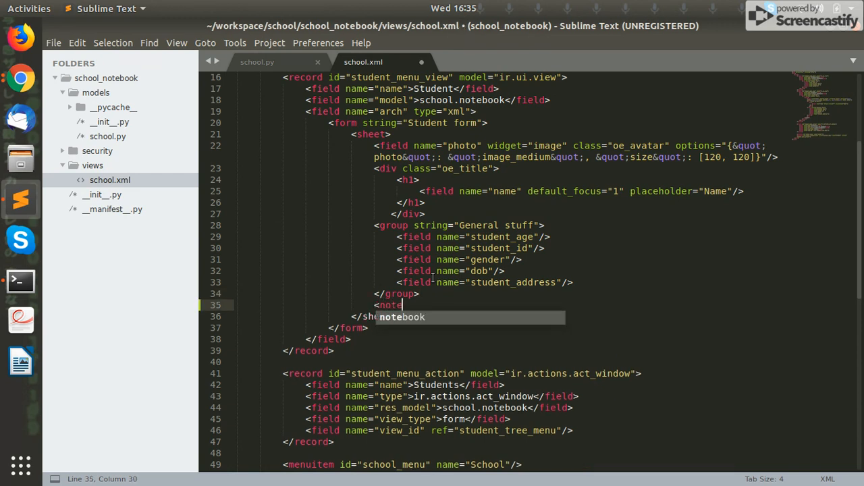
key("Tab")
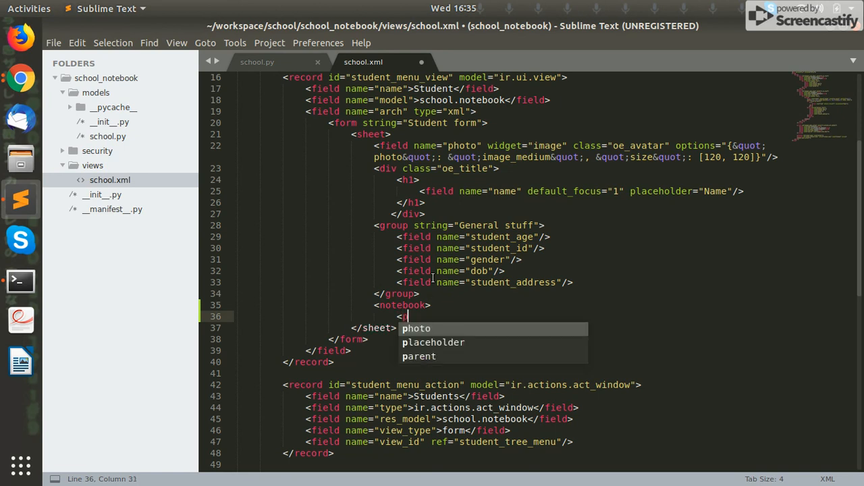
type("page")
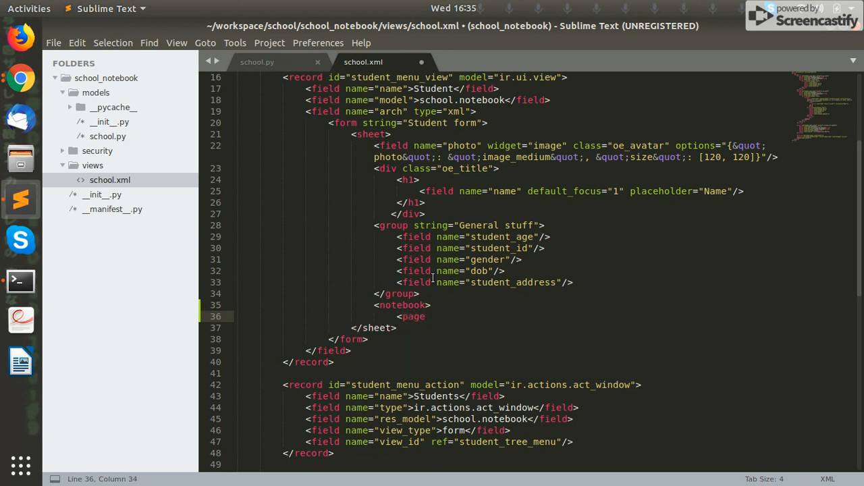
type("string=\"")
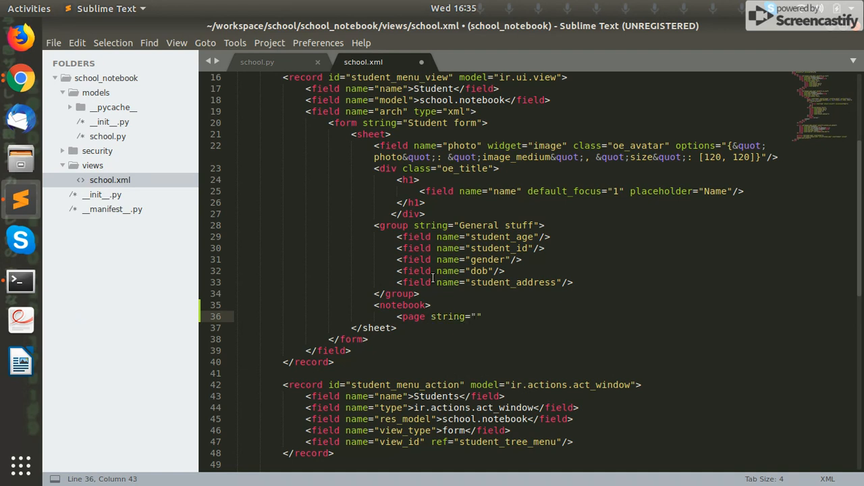
type("Teacher Ind")
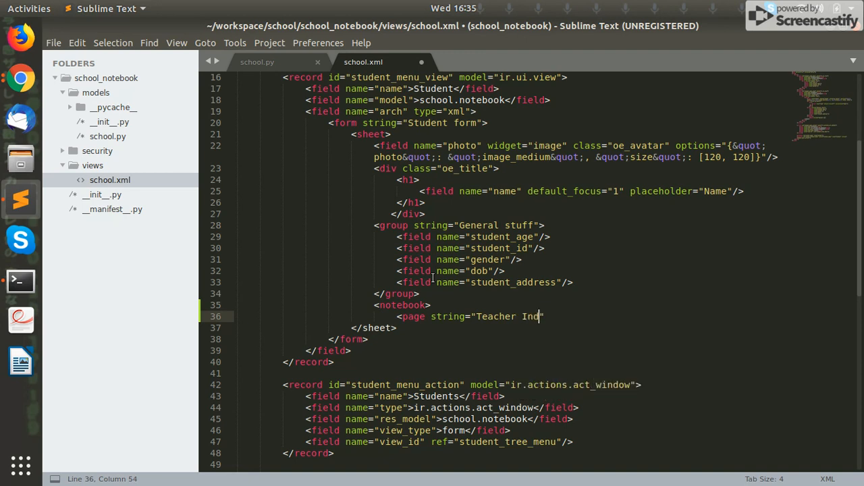
type("o\"")
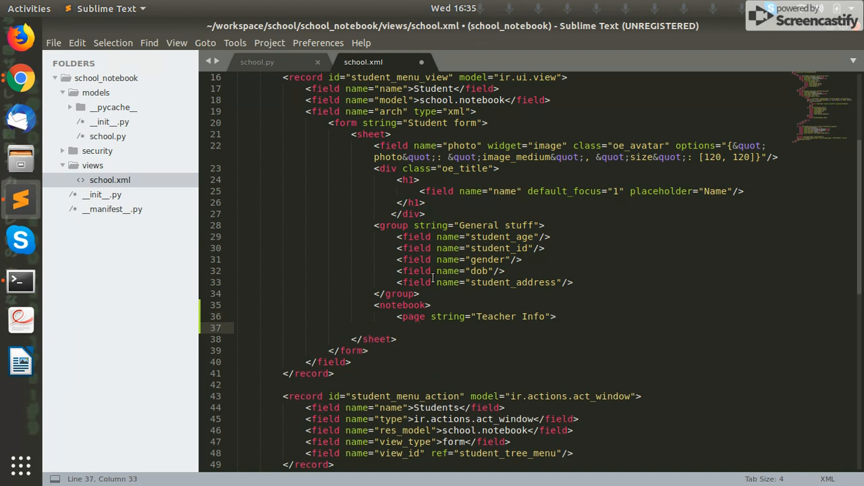
Step: Add <field name="teacher"/> to the page, close </page> and </notebook>, and save
type("<")
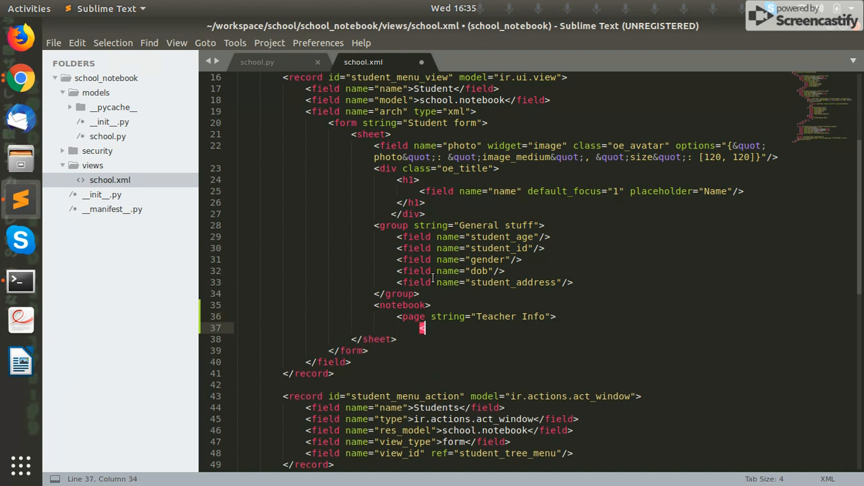
type("<field")
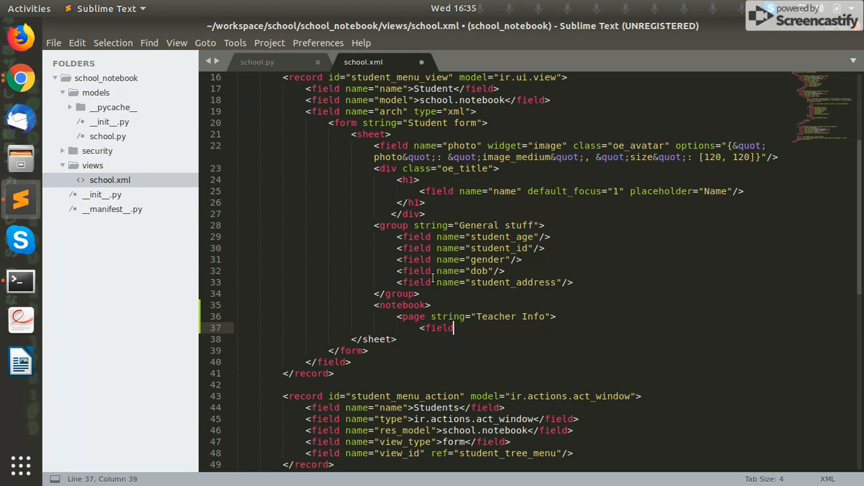
type("nam")
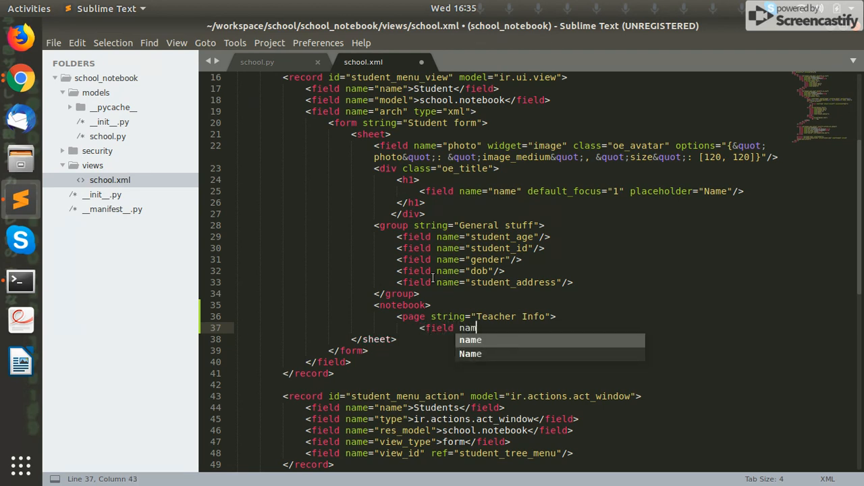
type("e=")
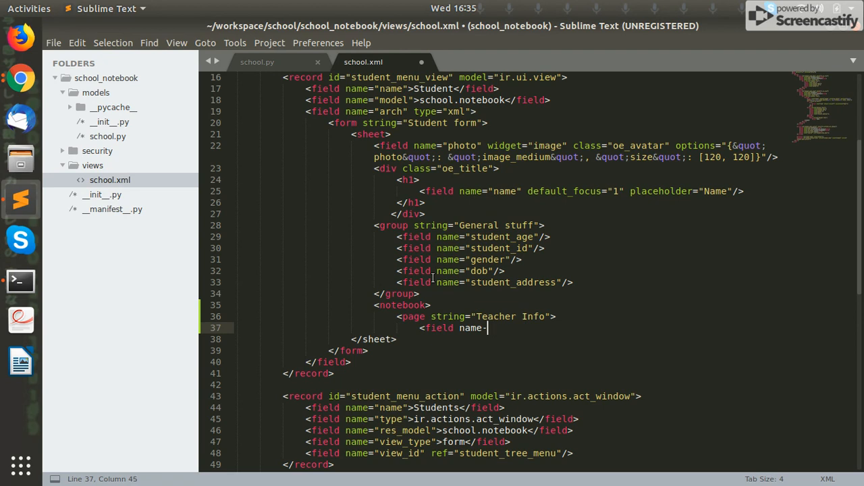
type("teacher\"/>")
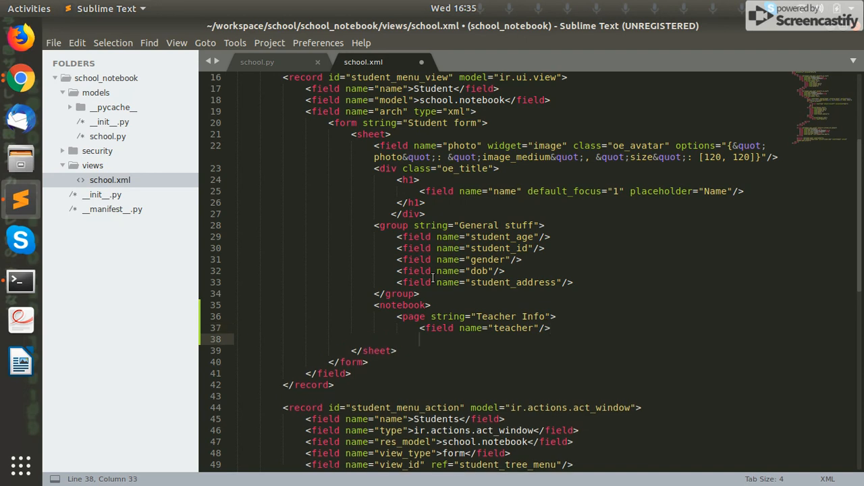
type("</page>")
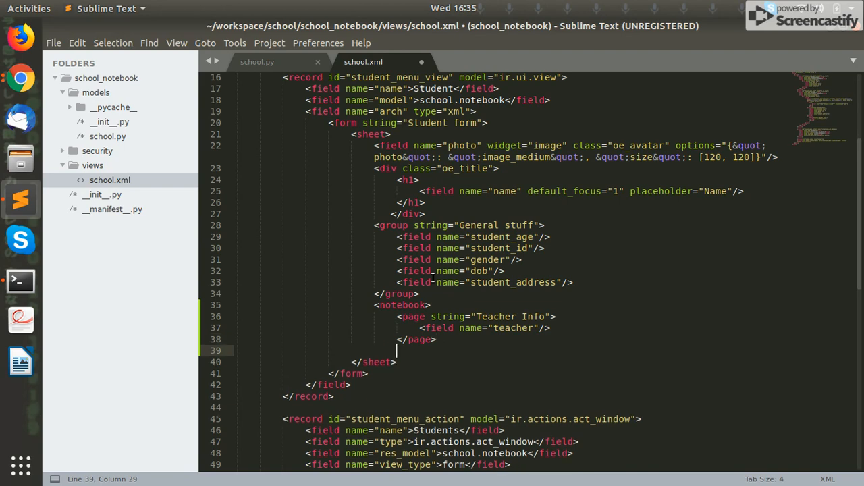
type("</notebook>")
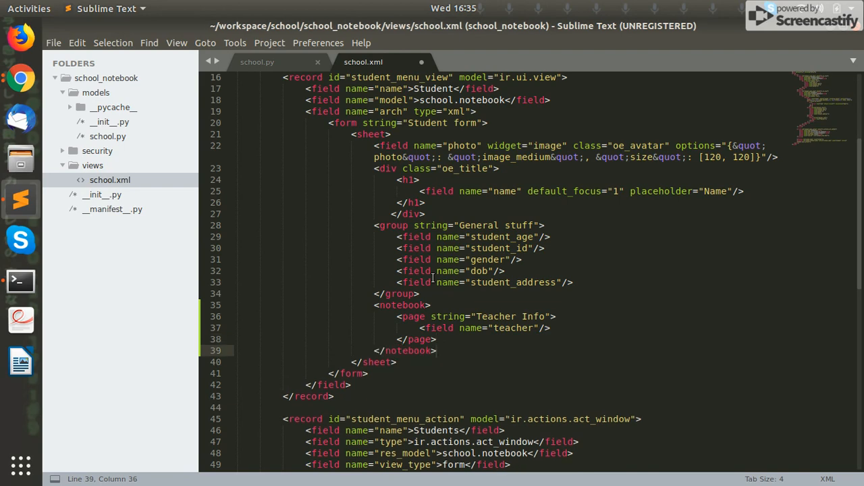
key("ctrl+s")
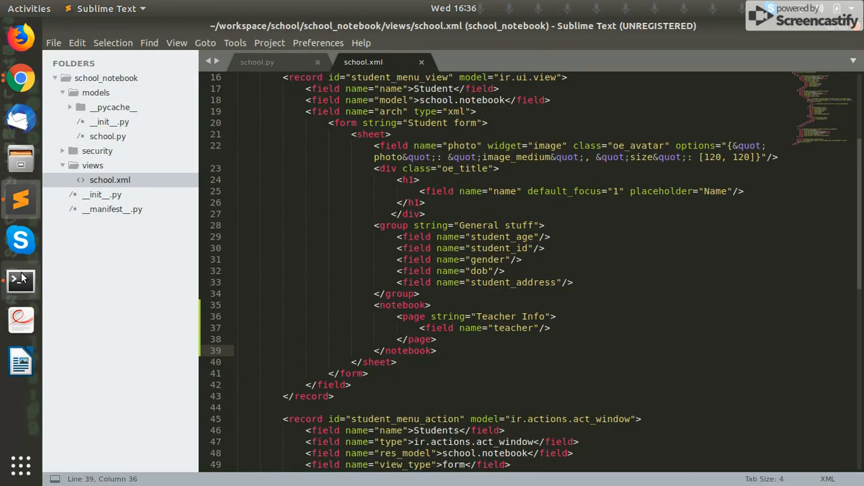
Step: Rerun odoo-bin in Terminal with -u school_notebook to reload the view
left_click(21, 280)
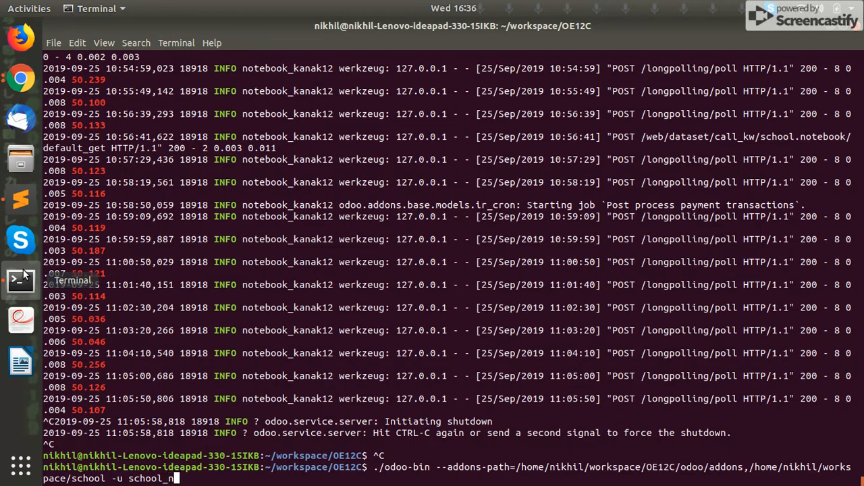
type("oteboo")
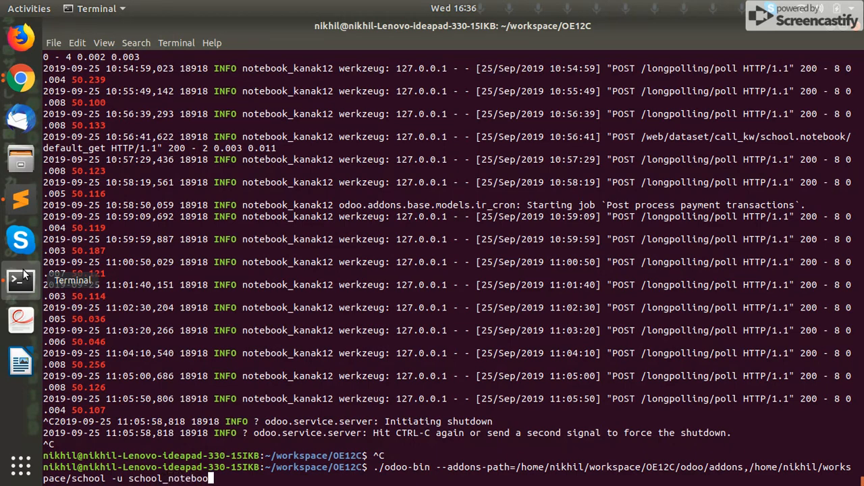
key("Return")
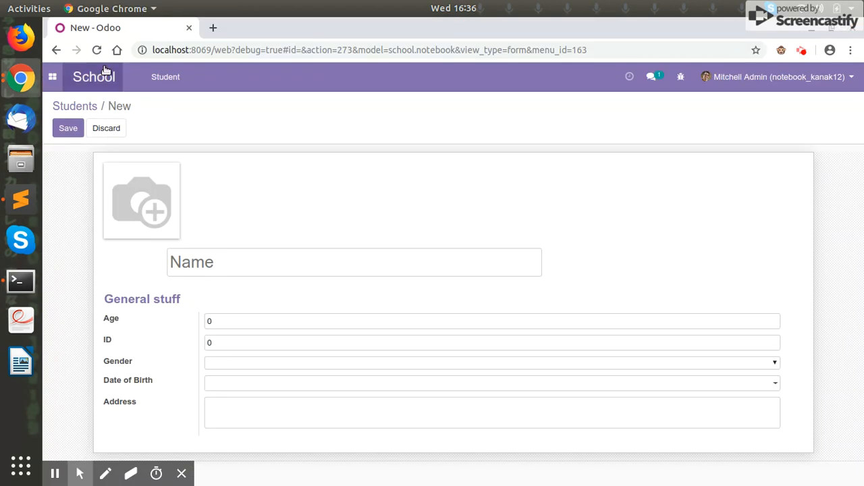
Step: Scroll the new student form down to the Teacher Info tab with its Teacher Name list
scroll("down", 3)
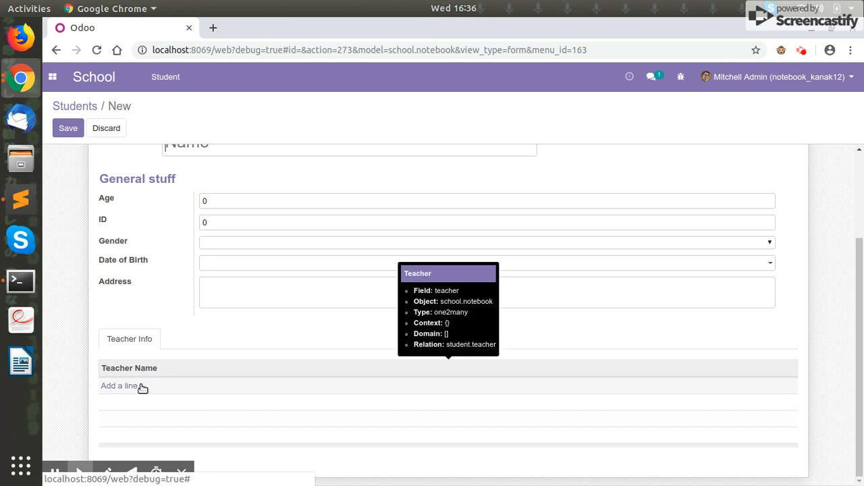
mouse_move(148, 367)
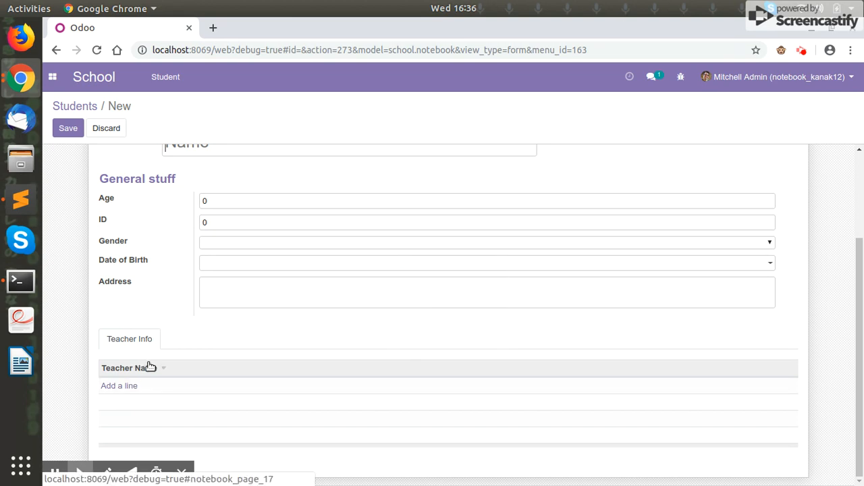
mouse_move(150, 367)
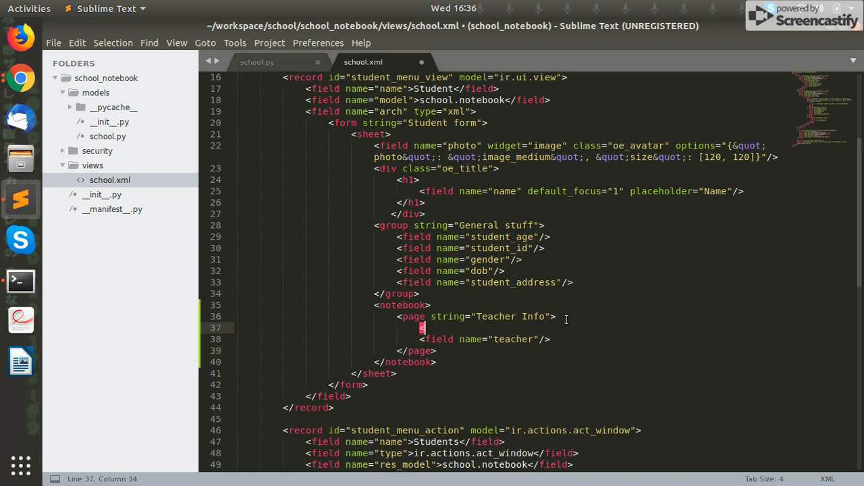
Step: Insert <separator string="Teacher"/> above the teacher field and tidy the blank line
type("<separato")
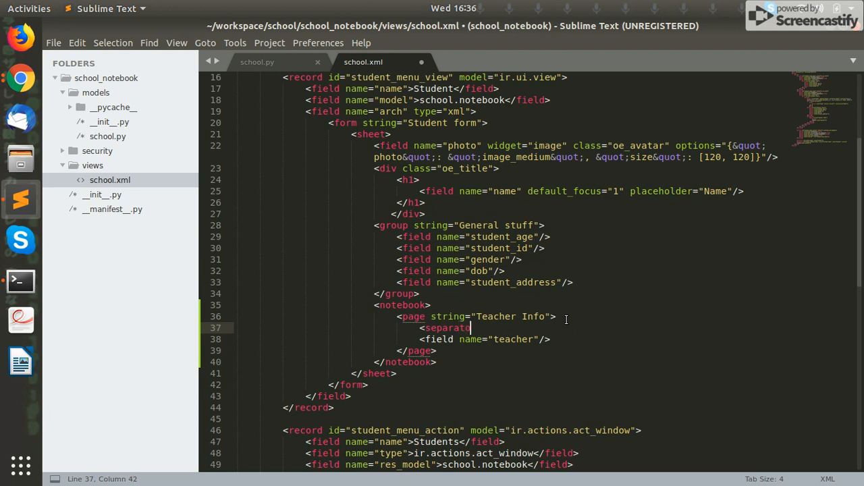
type("s")
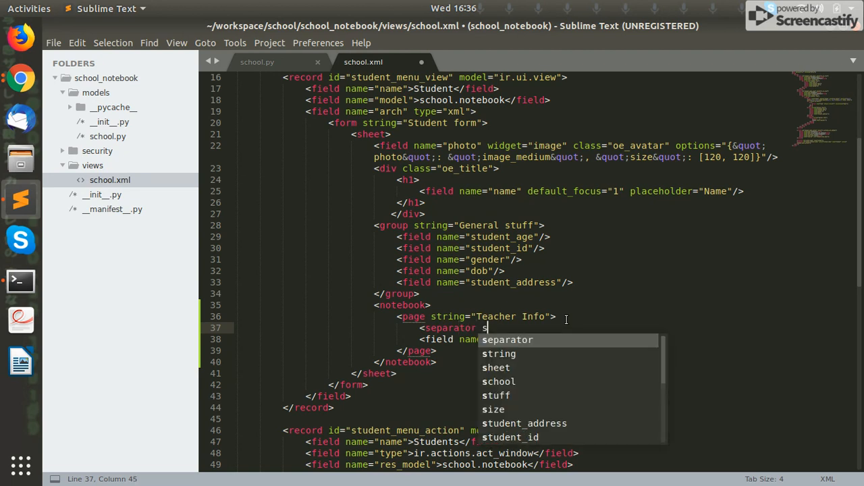
type("tring=")
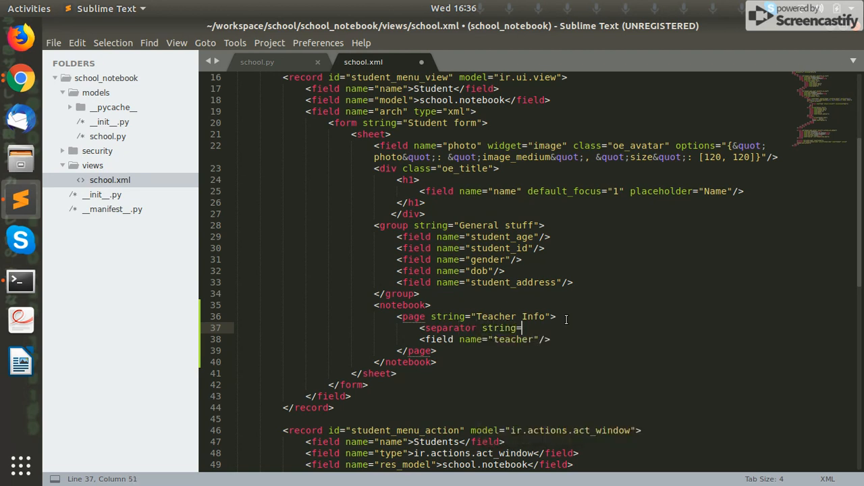
type("\"T")
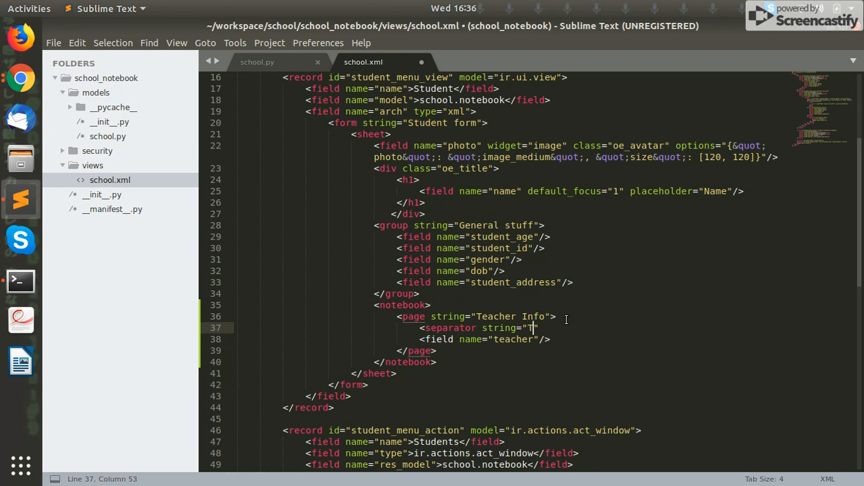
type("eacher")
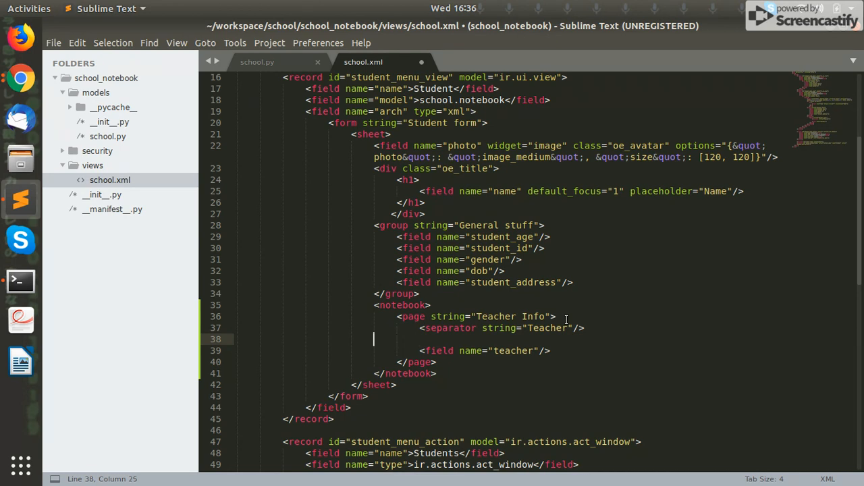
key("BackSpace")
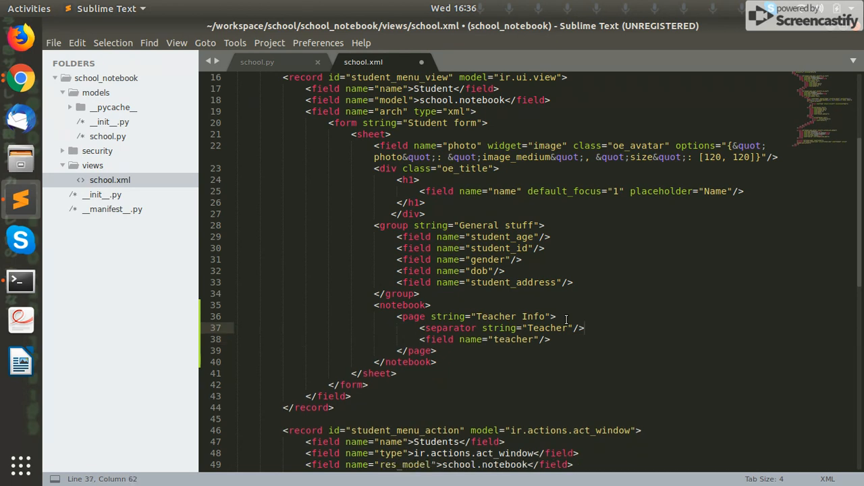
Step: Stop the Odoo server with Ctrl+C in Terminal to restart it with the separator change
left_click(20, 279)
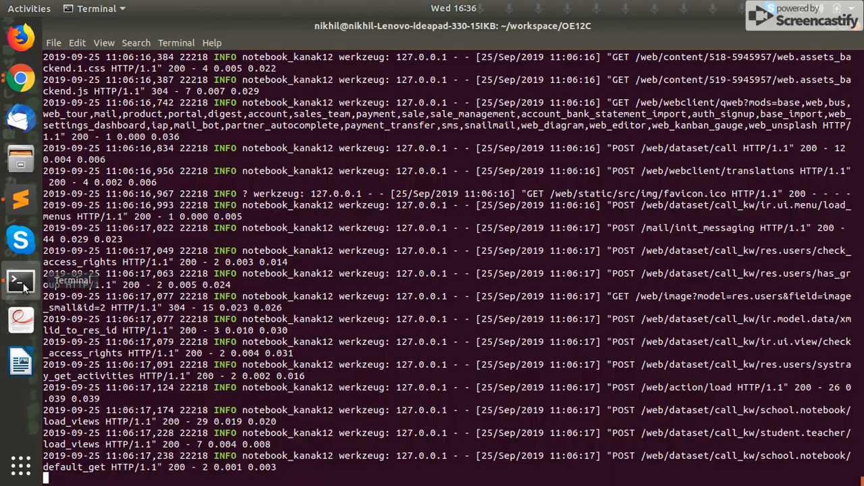
key("ctrl+c")
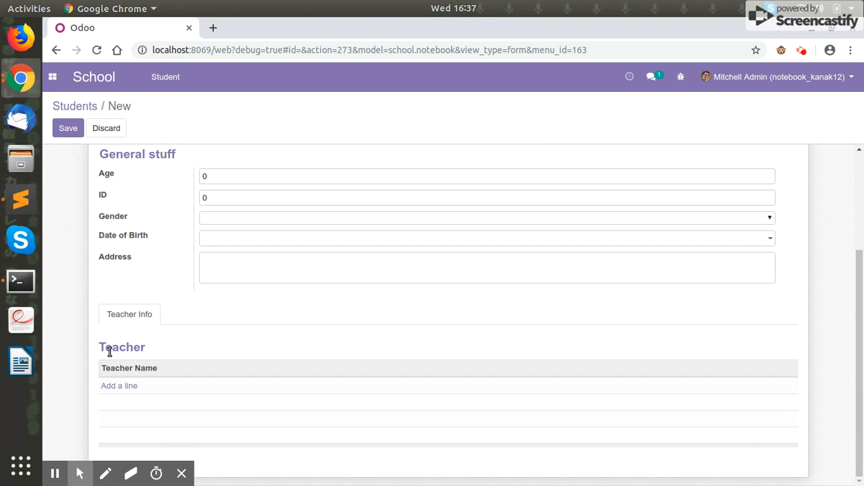
Step: Highlight the new Teacher heading above the teacher name list on the student form
double_click(122, 347)
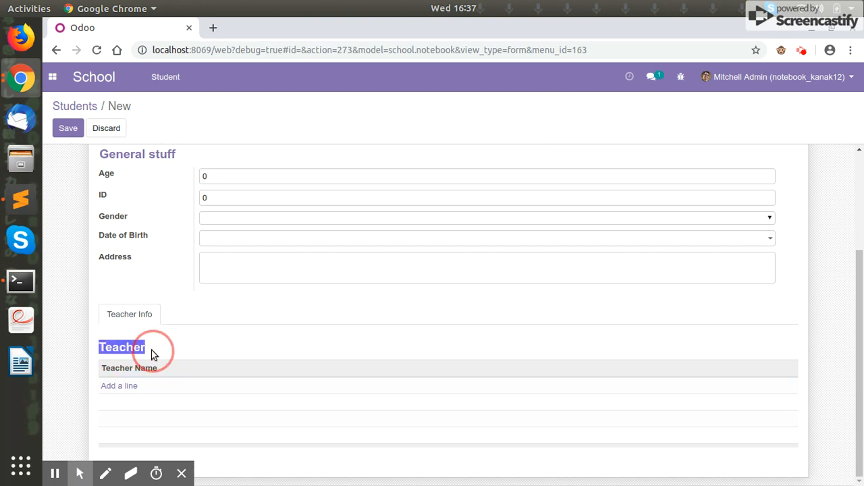
mouse_move(213, 330)
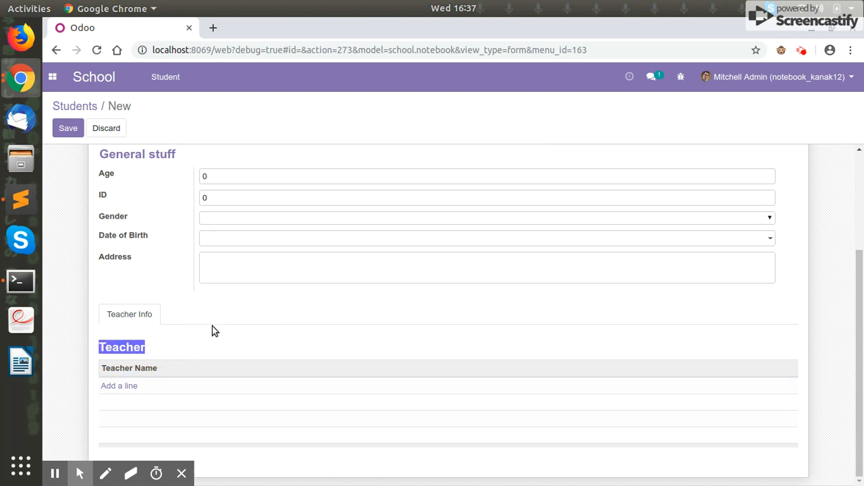
mouse_move(210, 315)
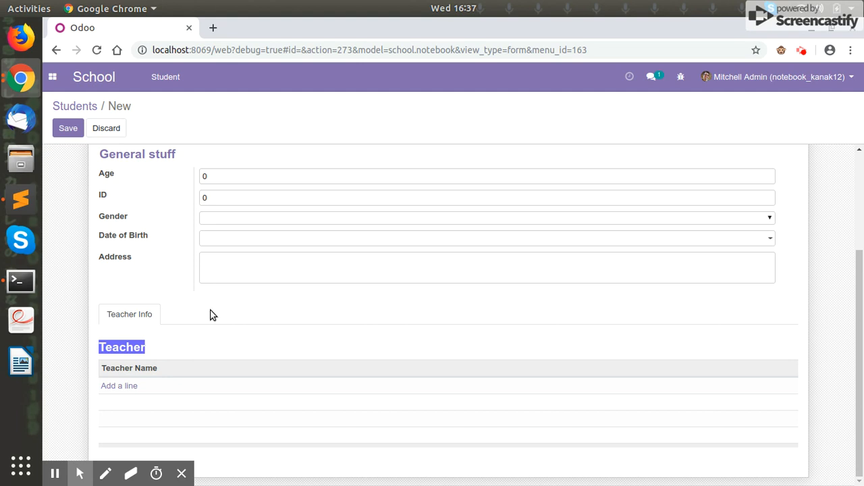
mouse_move(170, 344)
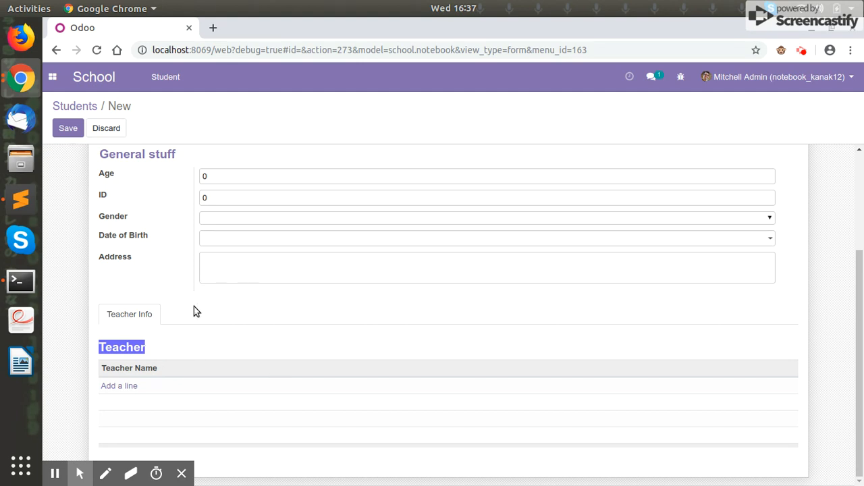
mouse_move(186, 318)
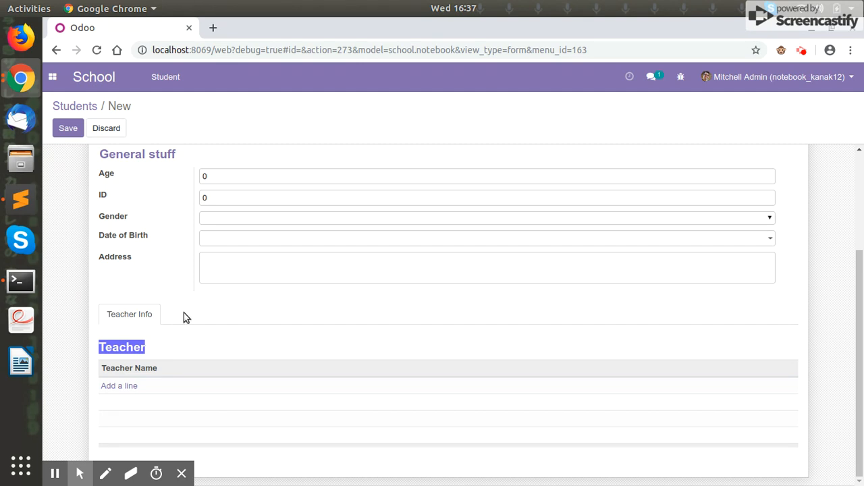